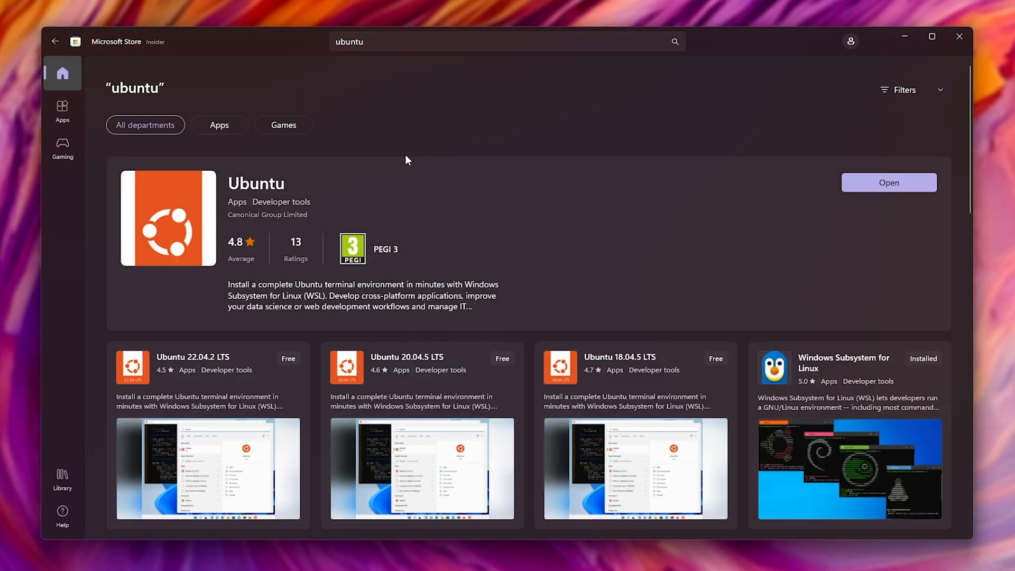
- Open the Ubuntu (Preview) app page from the 'ubuntu' Store search results
scroll("down", 3)
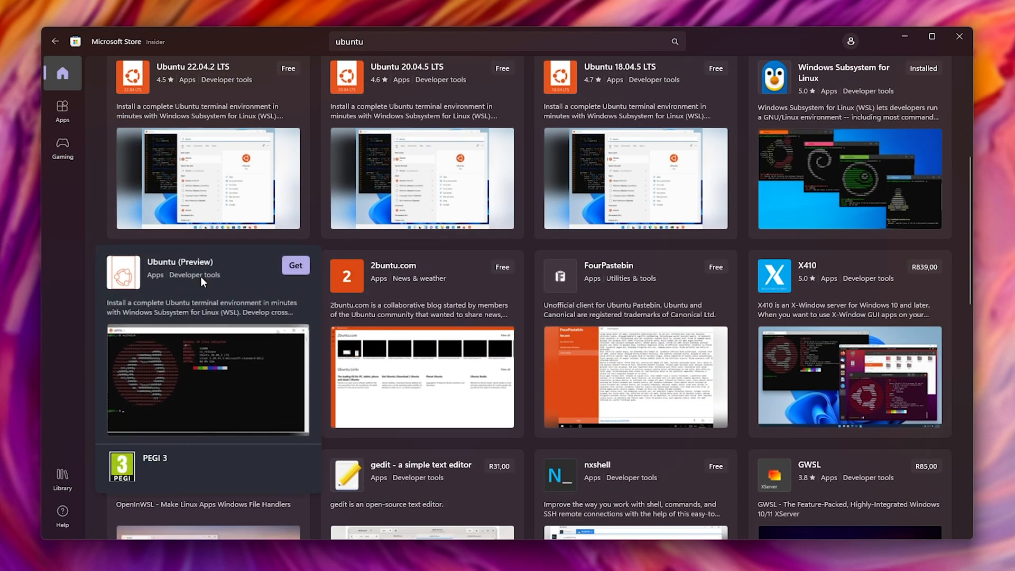
left_click(180, 262)
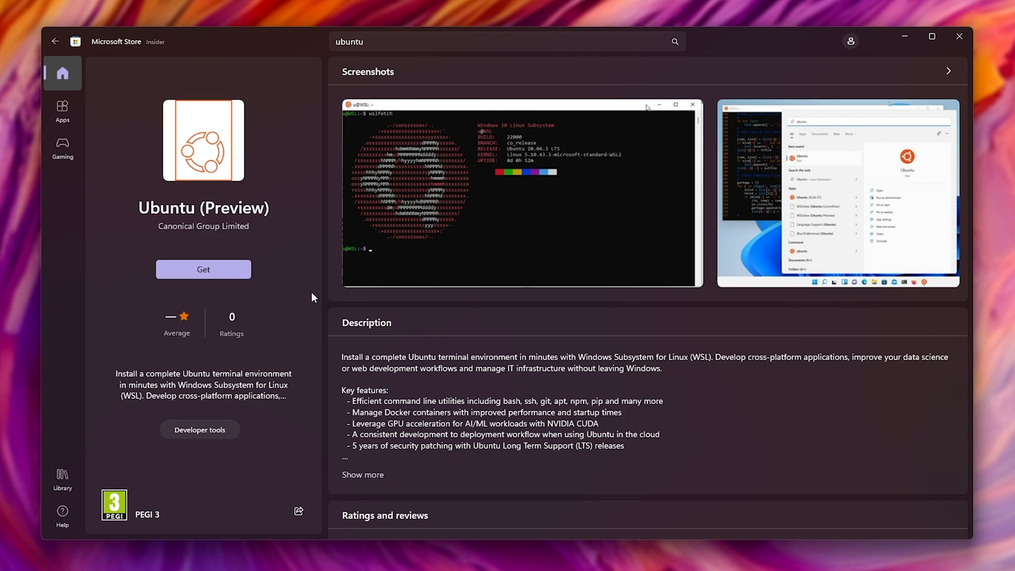
mouse_move(263, 27)
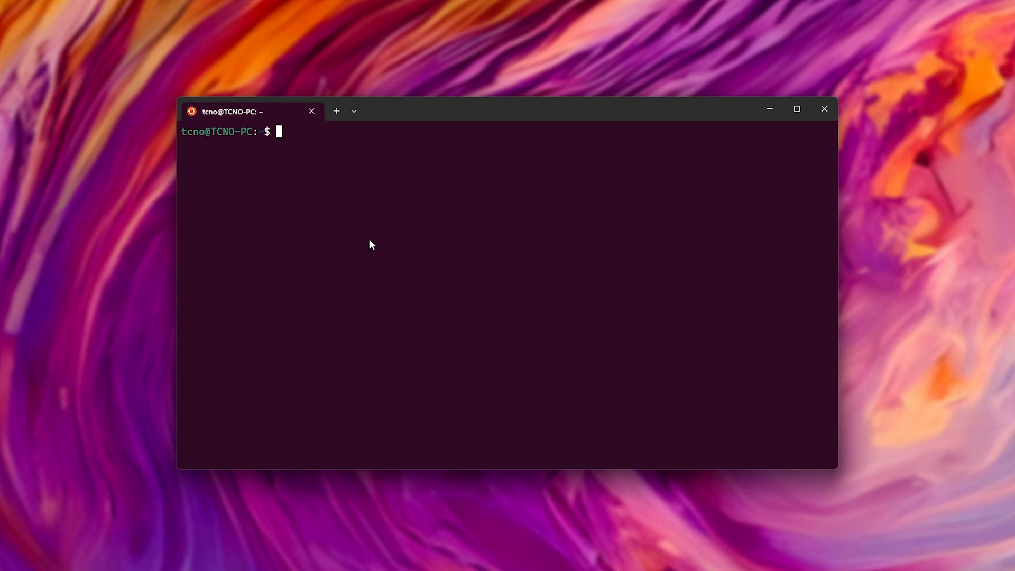
mouse_move(403, 256)
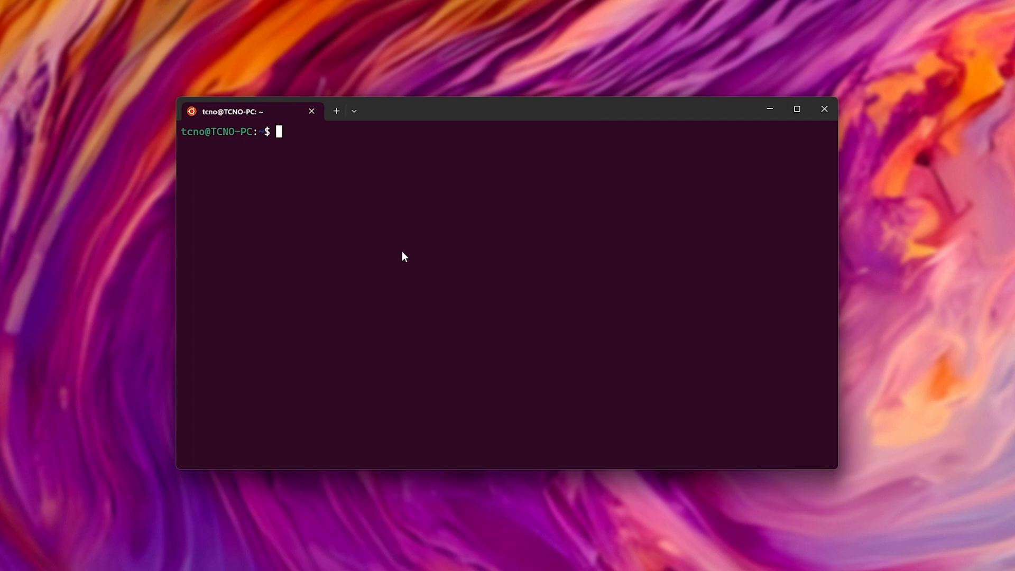
- Run neofetch to display the Ubuntu 22.04.1 LTS system summary
type("neofetch")
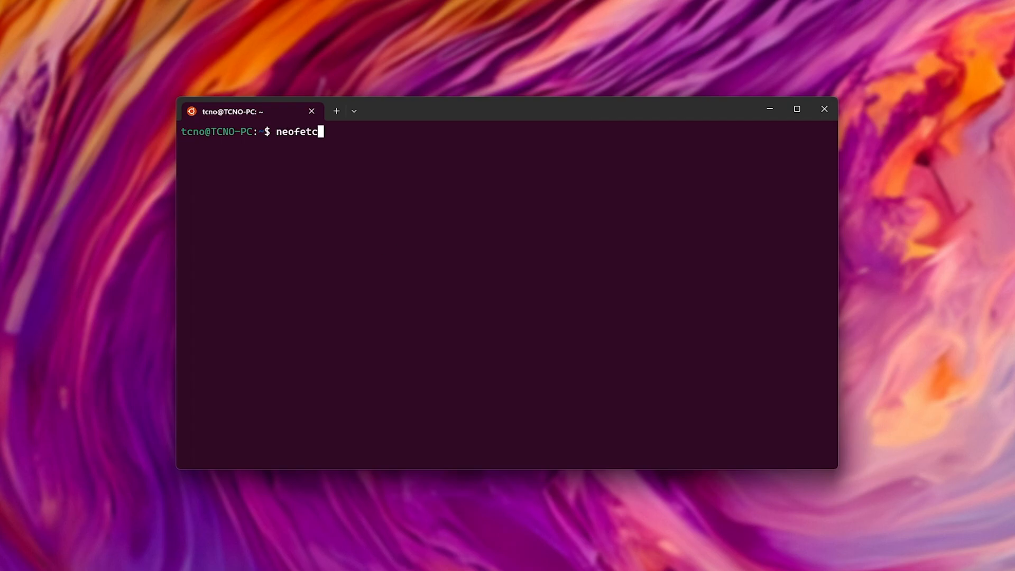
key("Return")
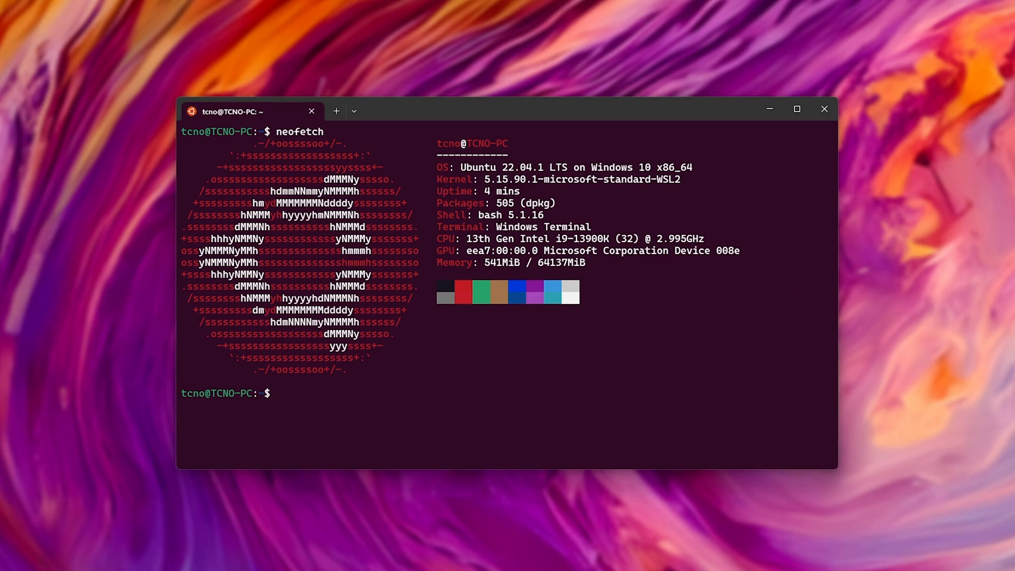
- Run sudo apt update, then sudo apt dist-upgrade, confirming the 53 package upgrades
type("sudo a")
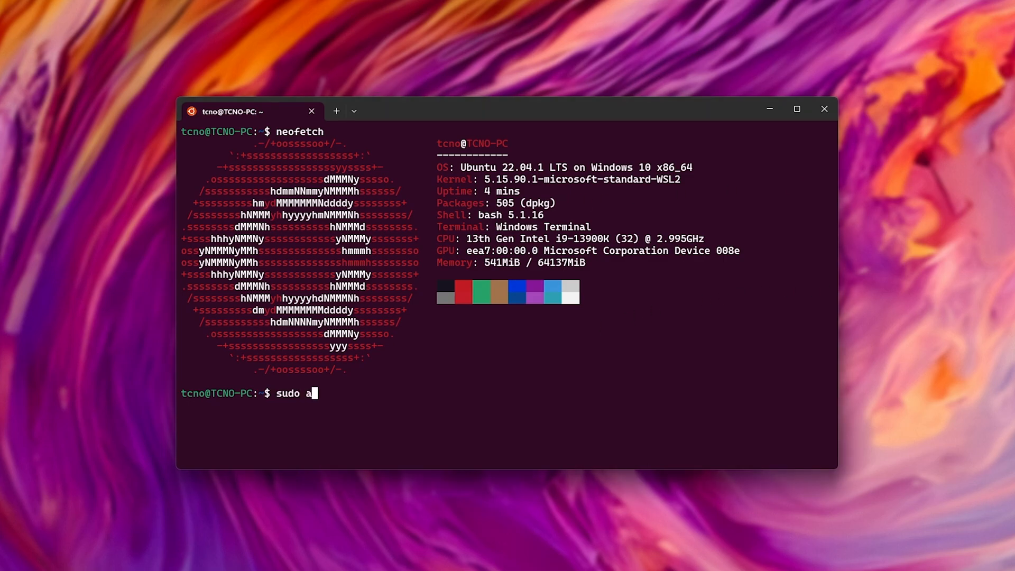
key("Return")
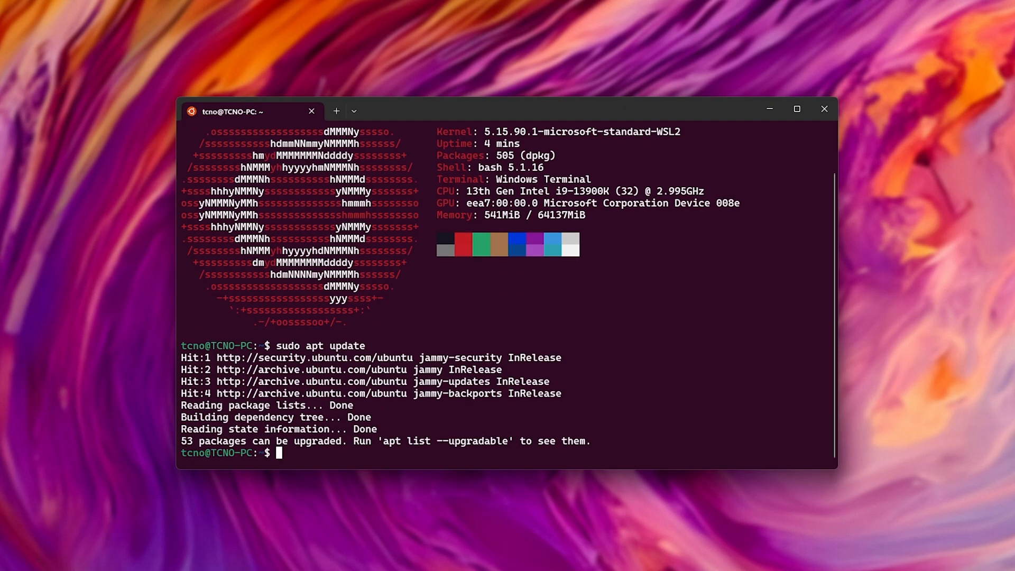
type("sudo apt dist-upgrade")
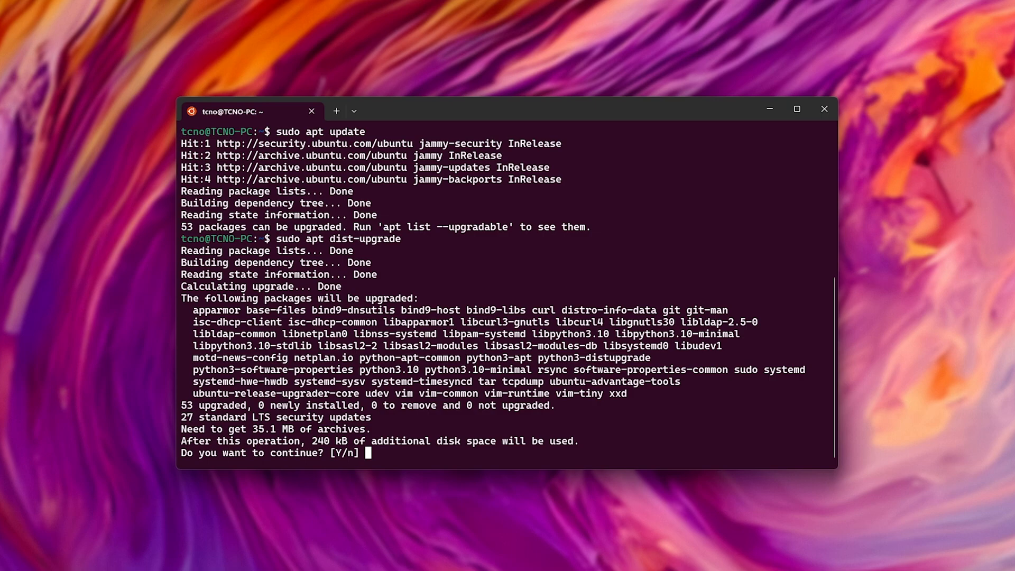
type("y")
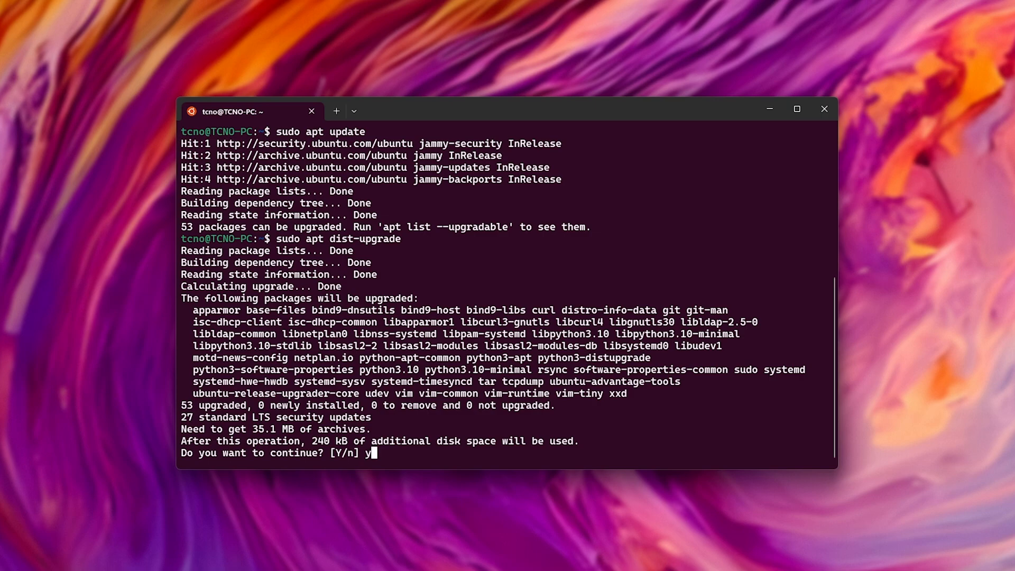
key("Return")
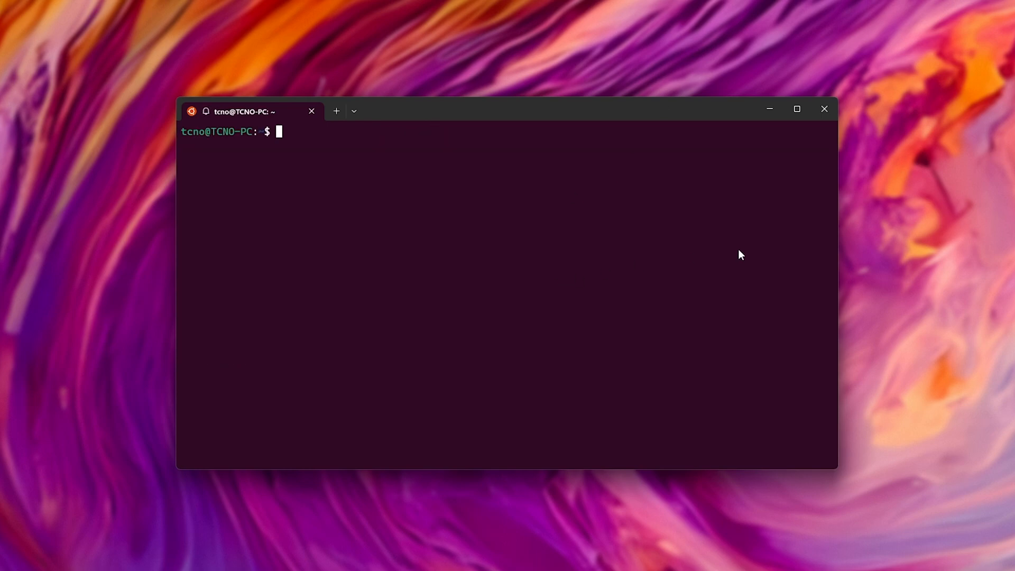
mouse_move(693, 279)
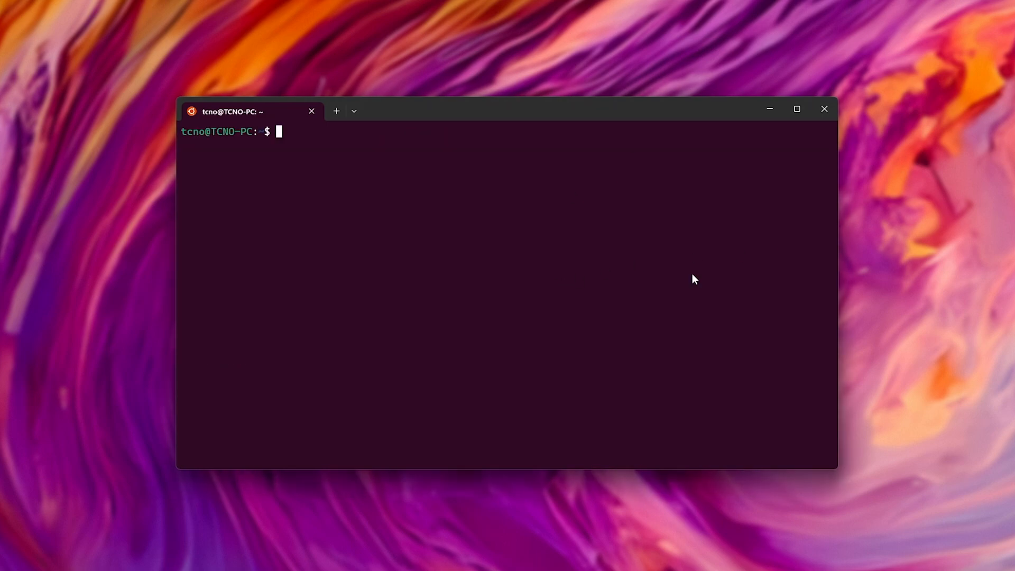
- Set Prompt=normal in /etc/update-manager/release-upgrades, then rerun sudo apt dist-upgrade
type("sudo nano")
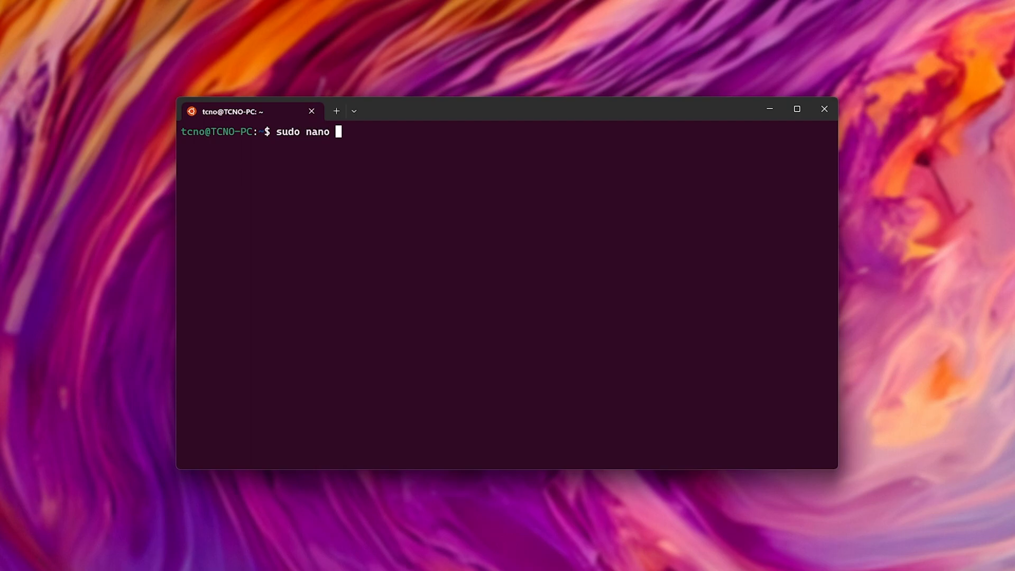
type("/etc/update-manager/release-upgrades")
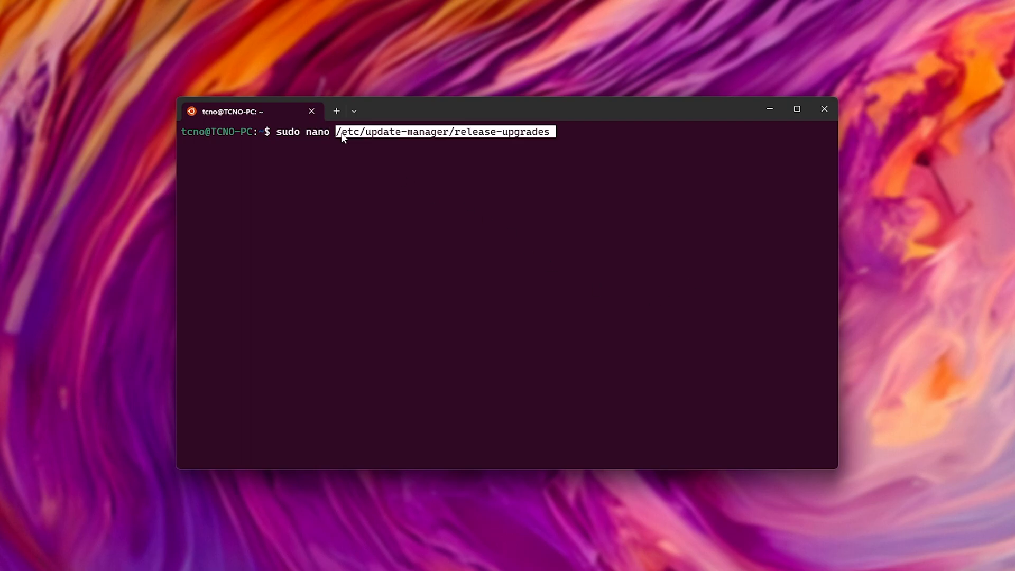
mouse_move(504, 141)
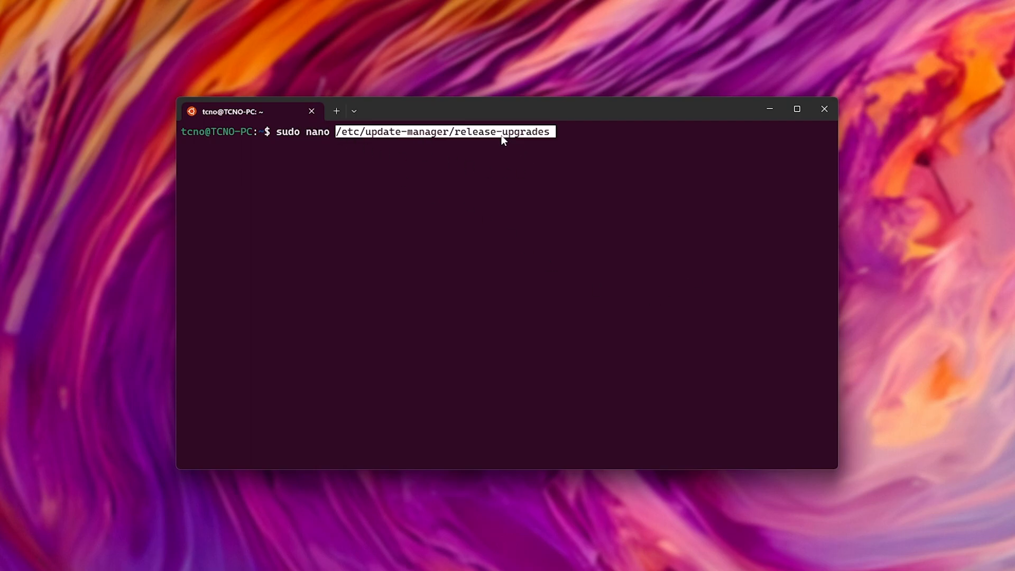
key("Return")
type("Prompt=normal")
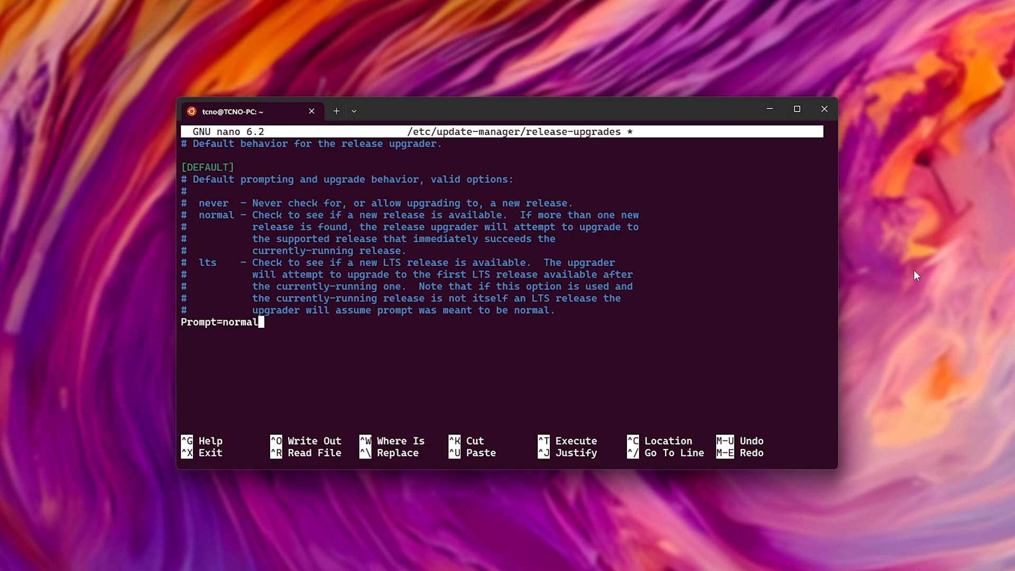
key("ctrl+x")
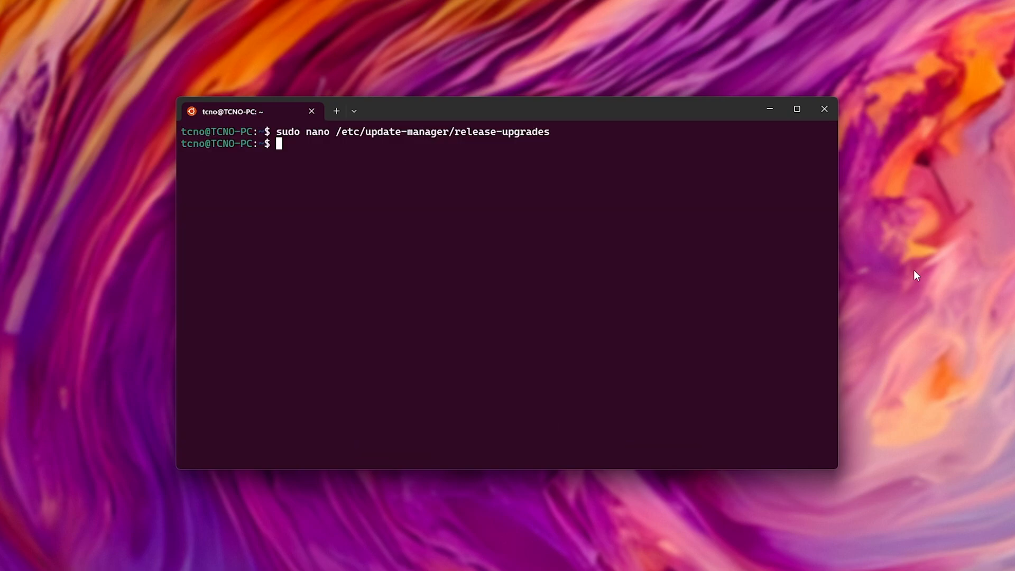
type("sudo apt dist-upgrade")
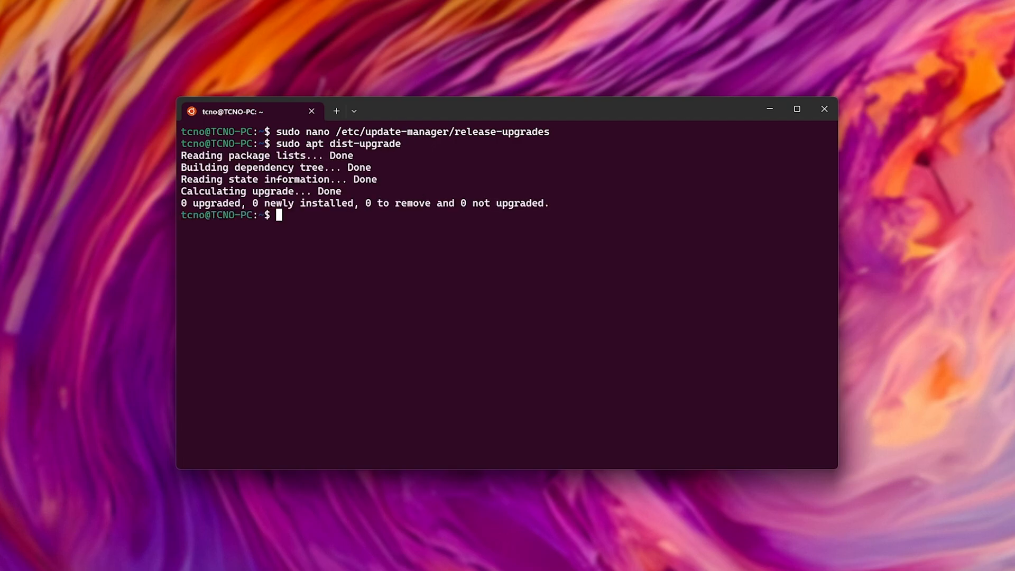
mouse_move(417, 295)
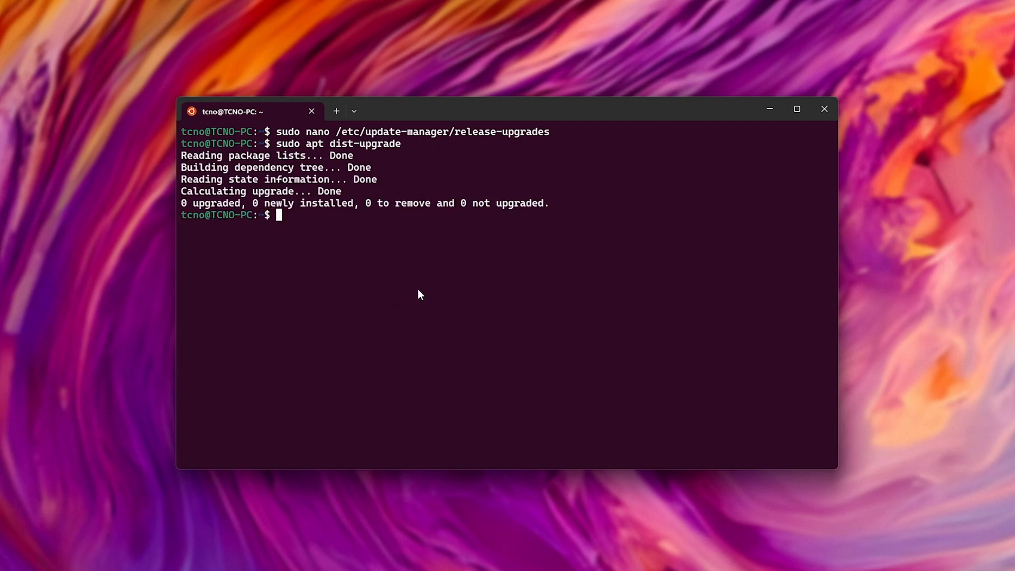
- Run sudo do-release-upgrade and get past the Ubuntu 22.10 Kinetic Kudu continue prompt
type("sudo do-release-upgrade")
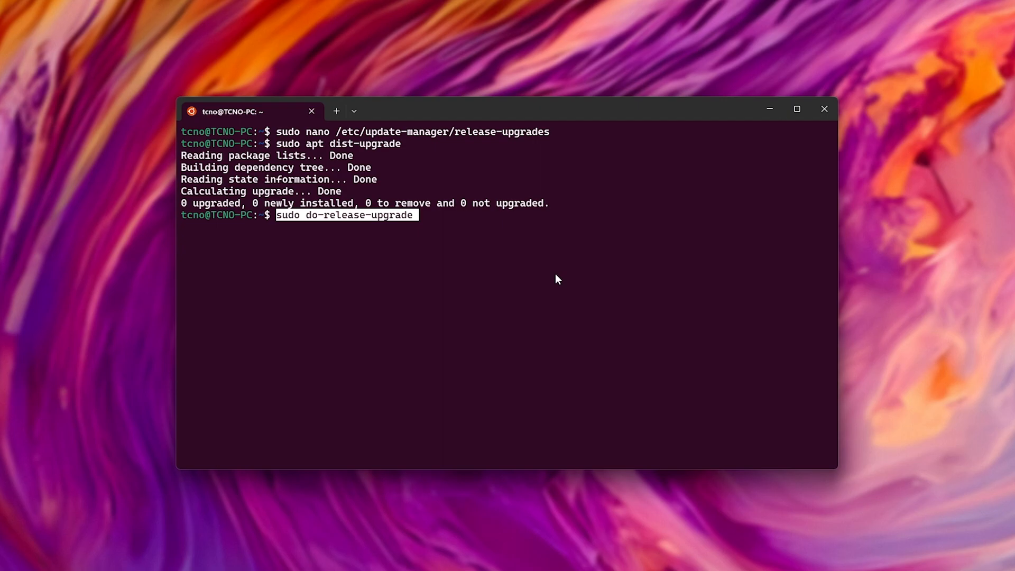
key("Return")
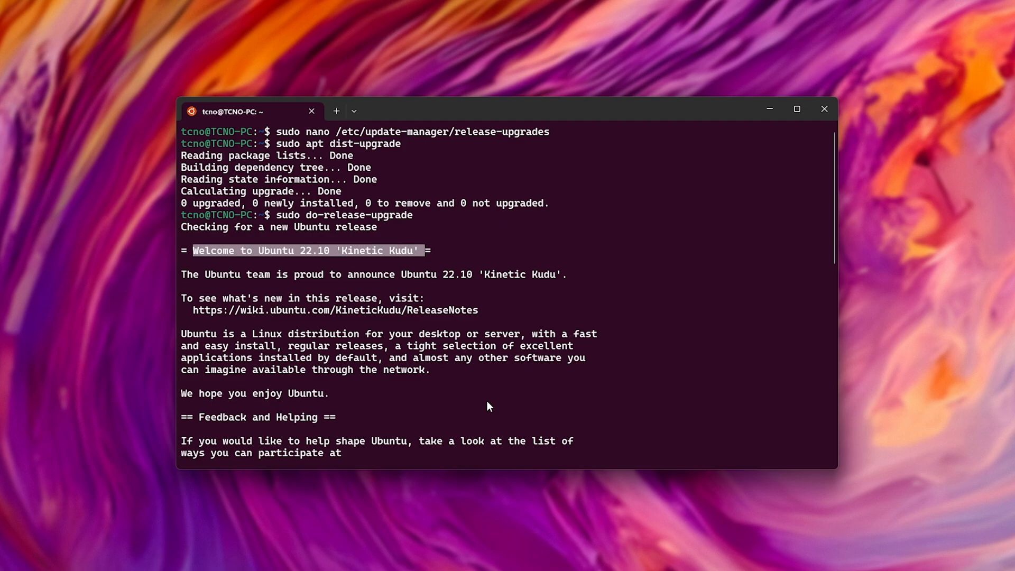
mouse_move(424, 337)
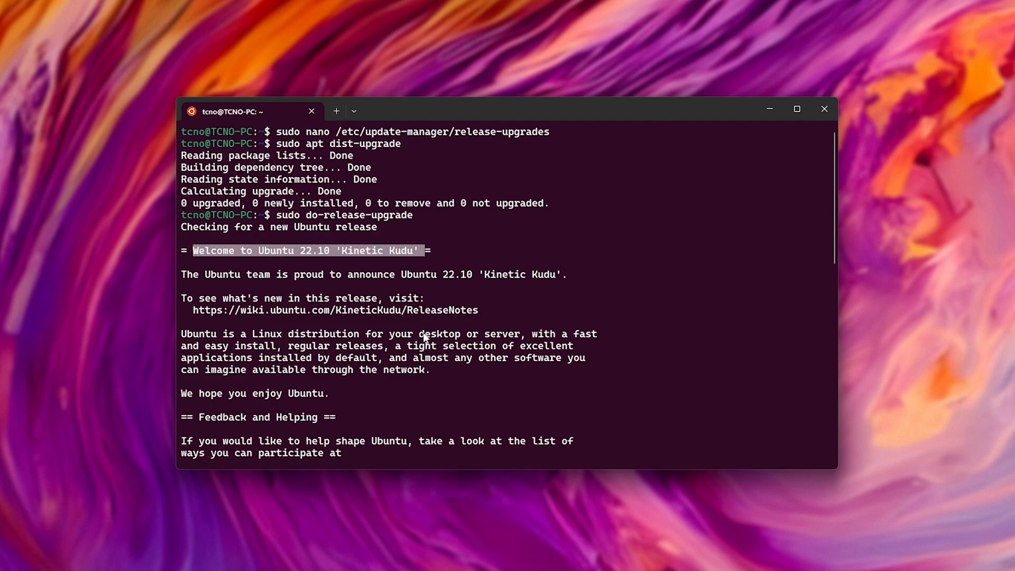
mouse_move(467, 341)
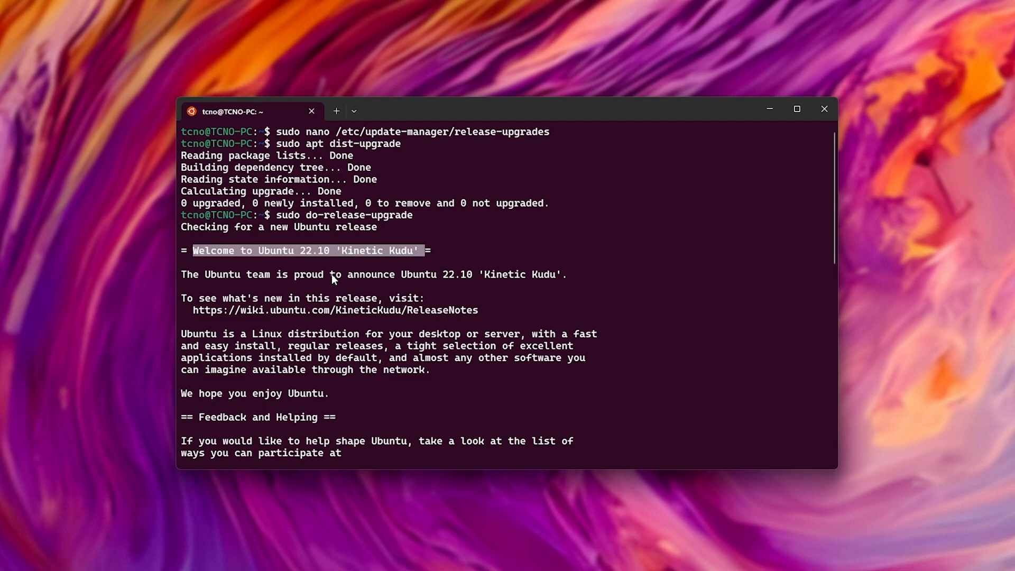
mouse_move(343, 245)
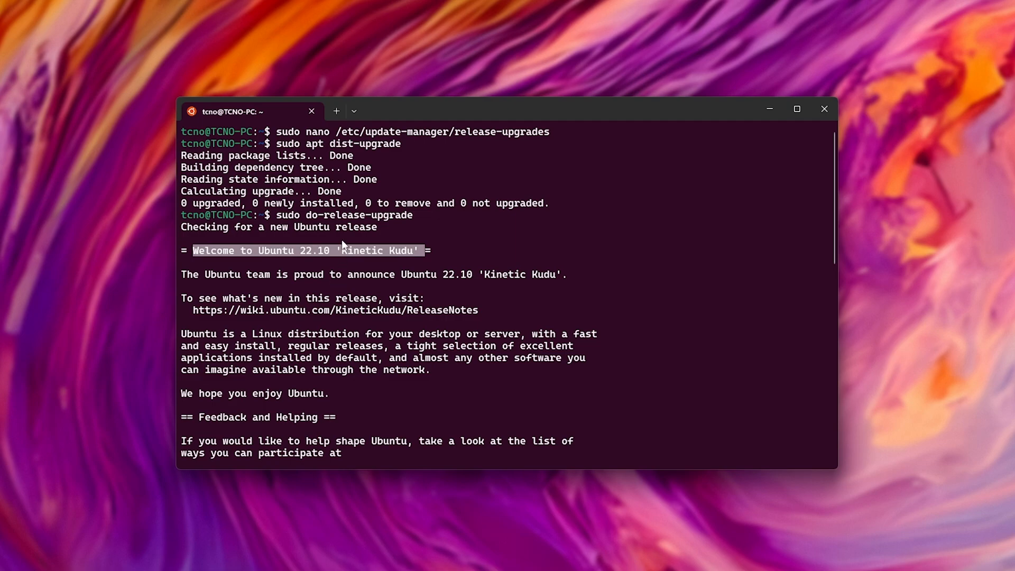
mouse_move(466, 274)
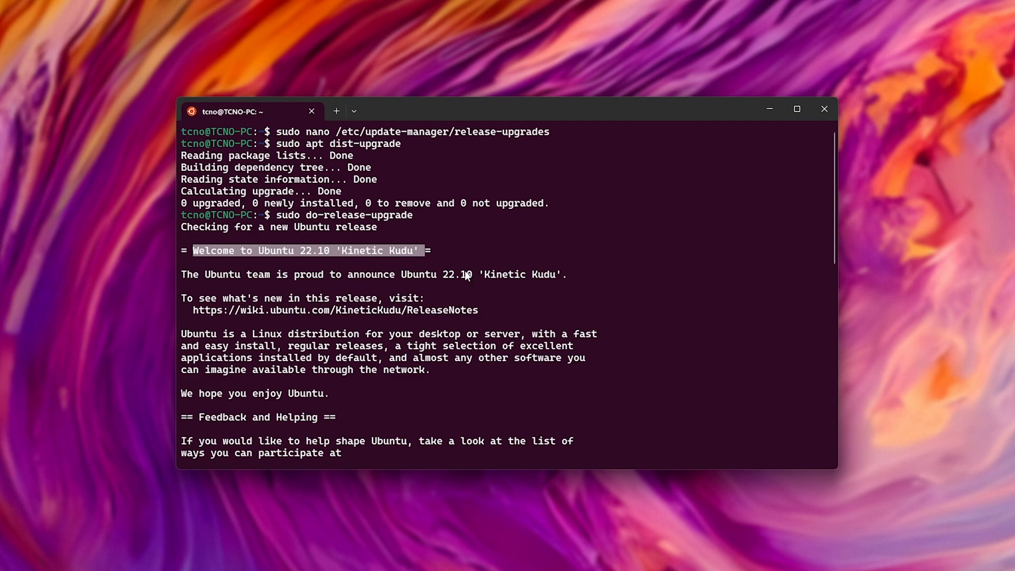
mouse_move(518, 286)
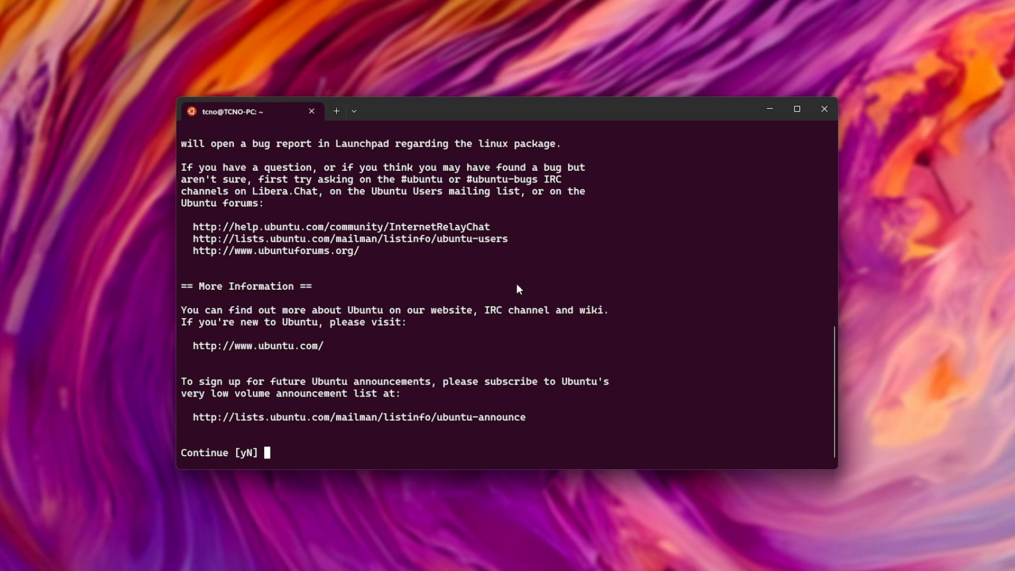
key("ctrl+c")
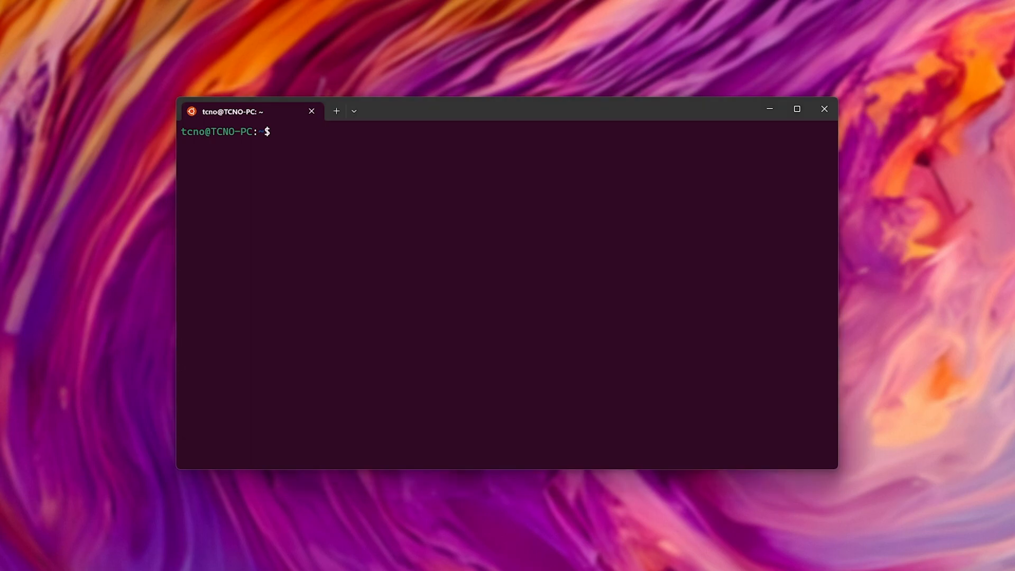
- Open /etc/apt/sources.list in nano and select the release name 'jammy'
type("sudo")
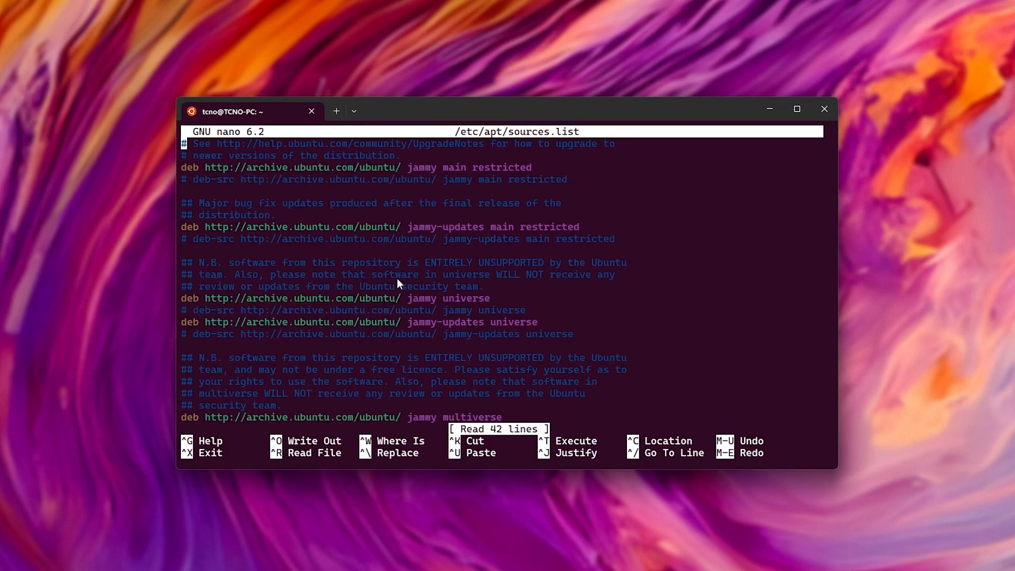
double_click(421, 167)
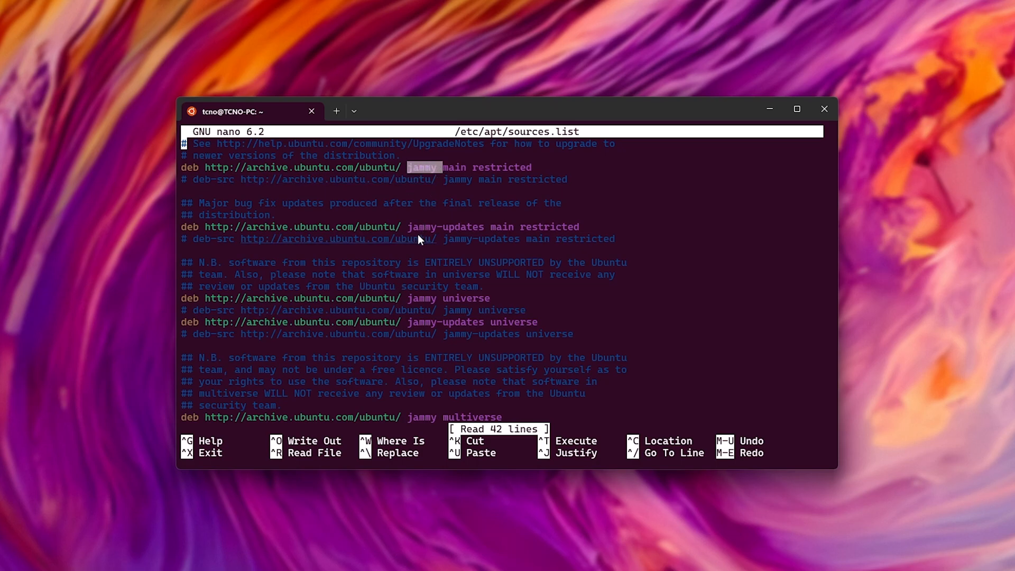
mouse_move(455, 287)
type("sudo sed -i '")
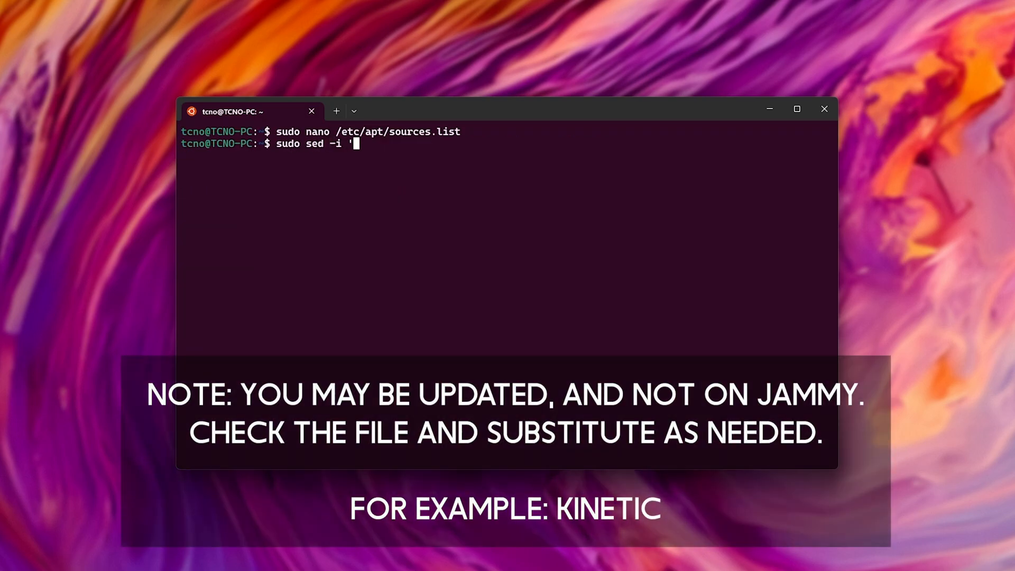
- Replace jammy with lunar in /etc/apt/sources.list using sed 's/jammy/lunar/g'
type("s/jammy/")
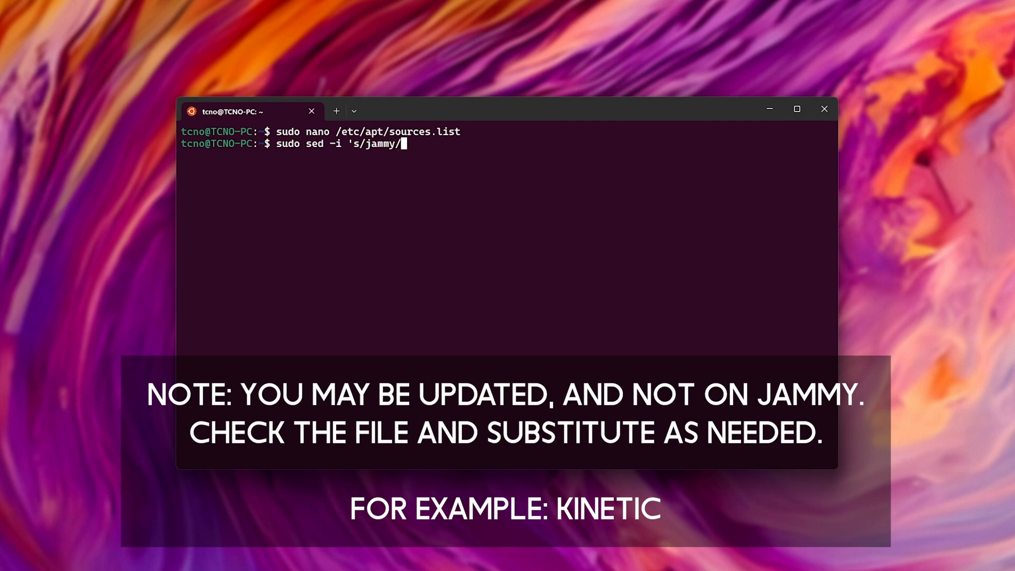
type("lunar/g'")
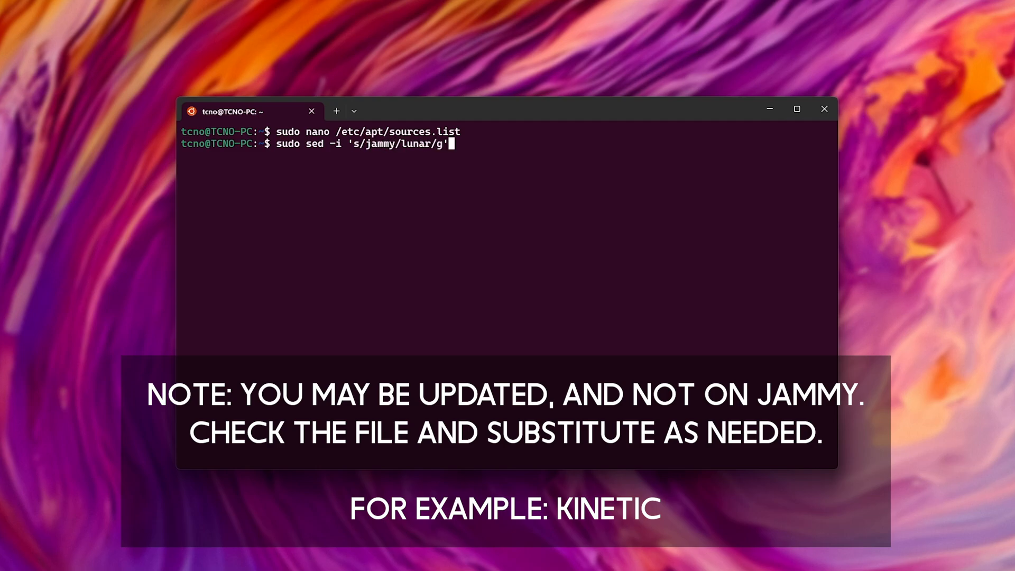
type("/etc/apt/")
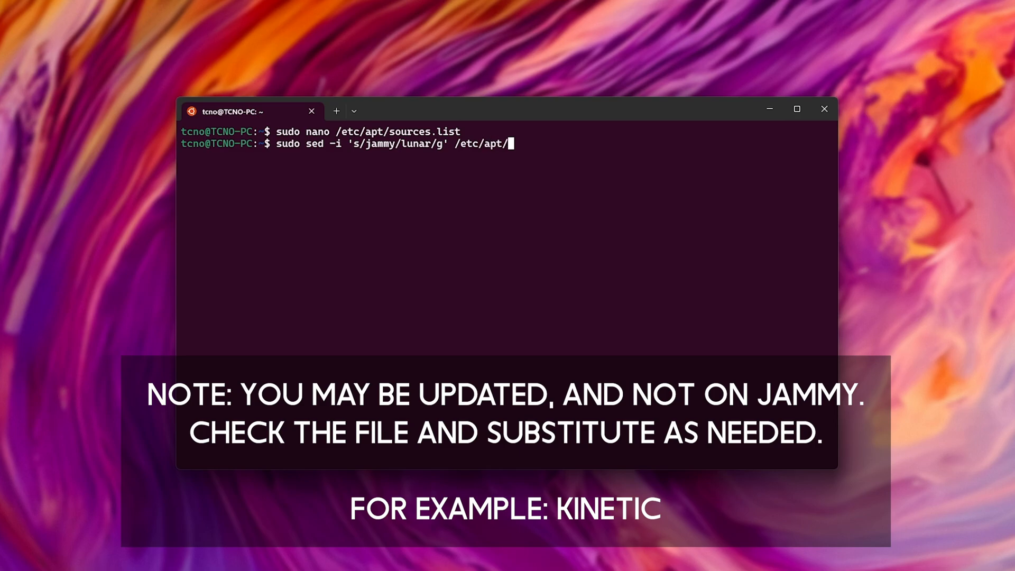
key("Return")
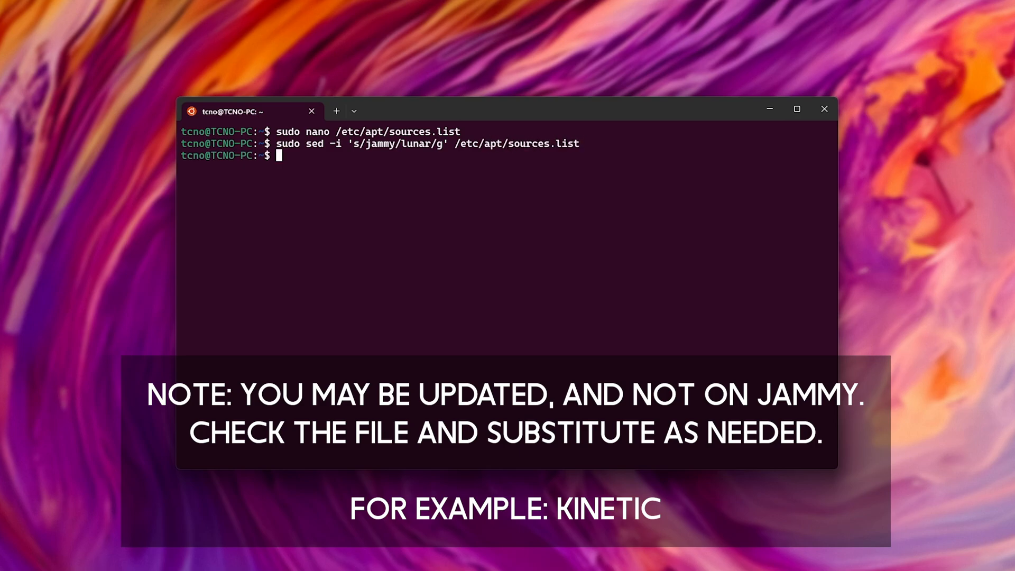
- Reopen sources.list in nano to verify the lunar entries, then exit
key("Return")
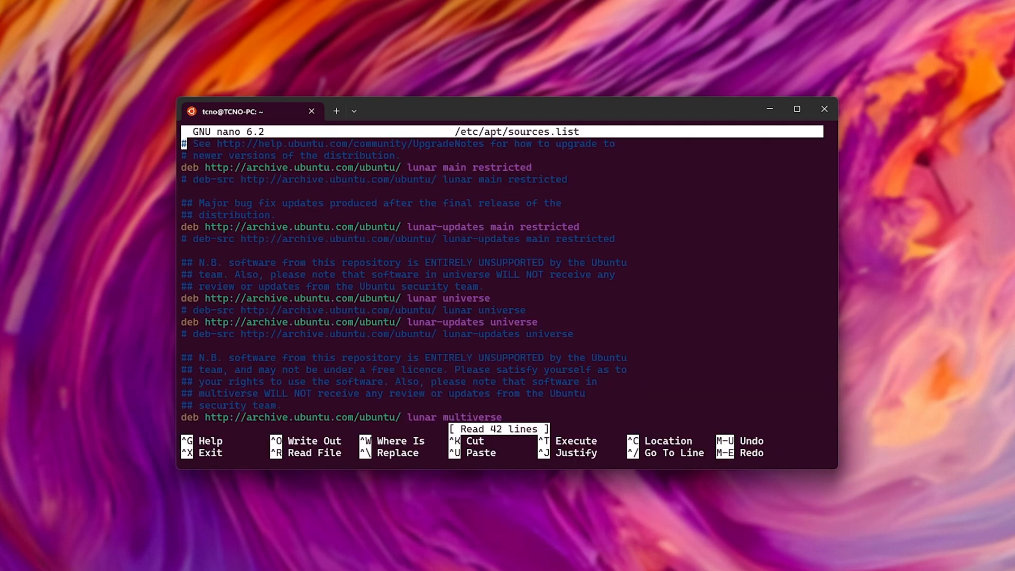
key("ctrl+x")
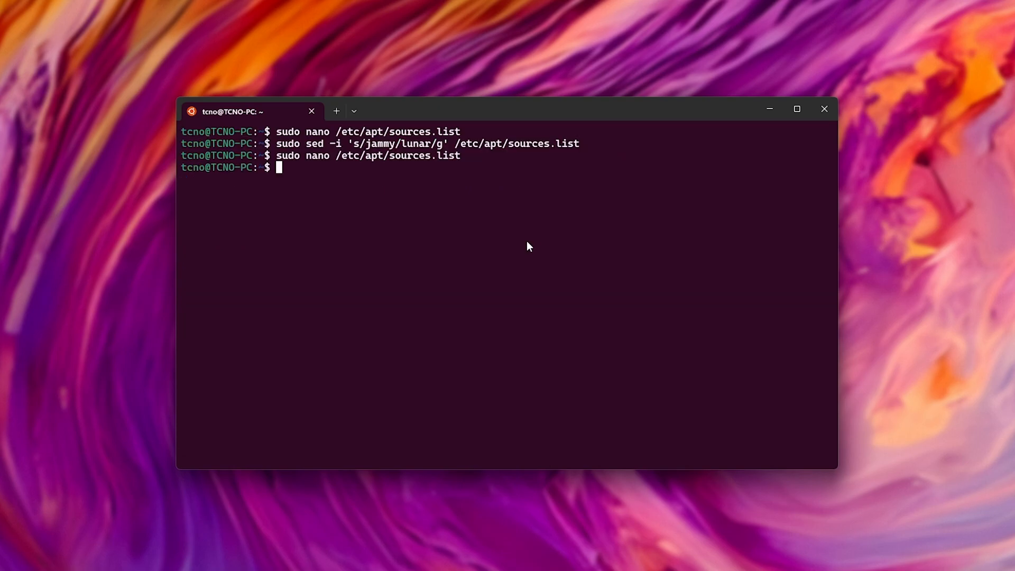
type("sudo apt")
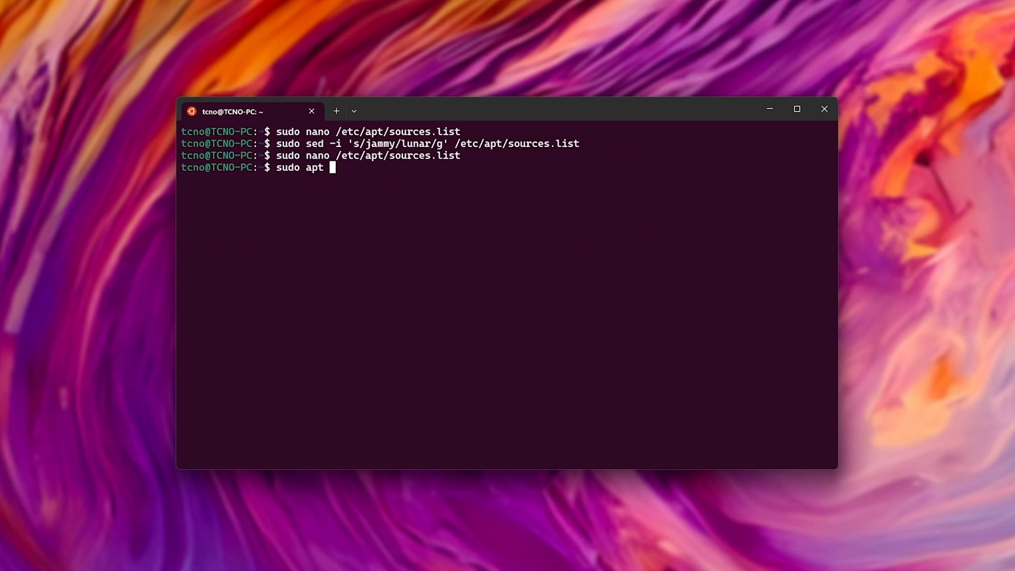
- Run sudo apt update && sudo apt upgrade, accepting the maintainer's release-upgrades configuration
type("update && sudo a")
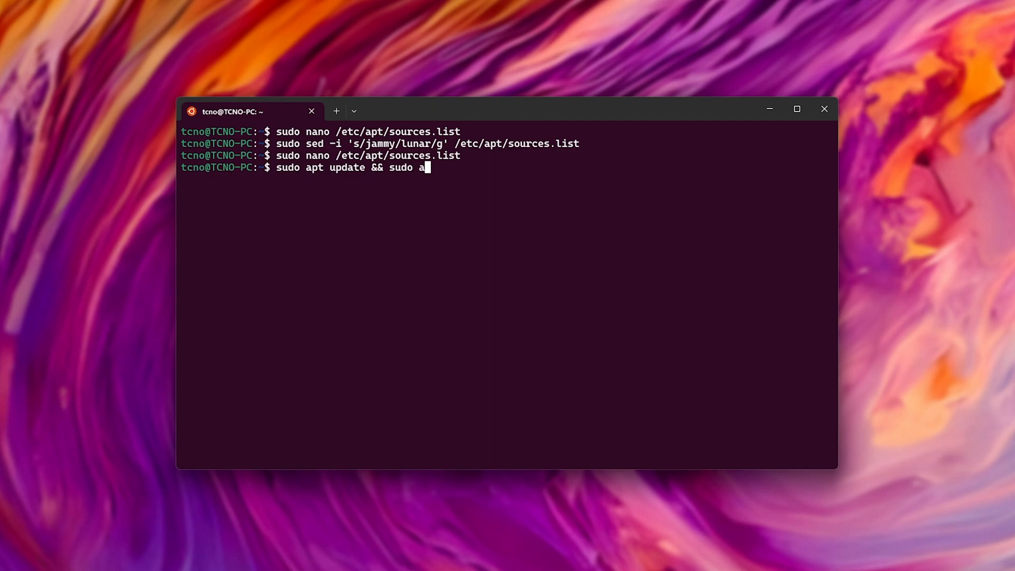
key("Return")
type("y")
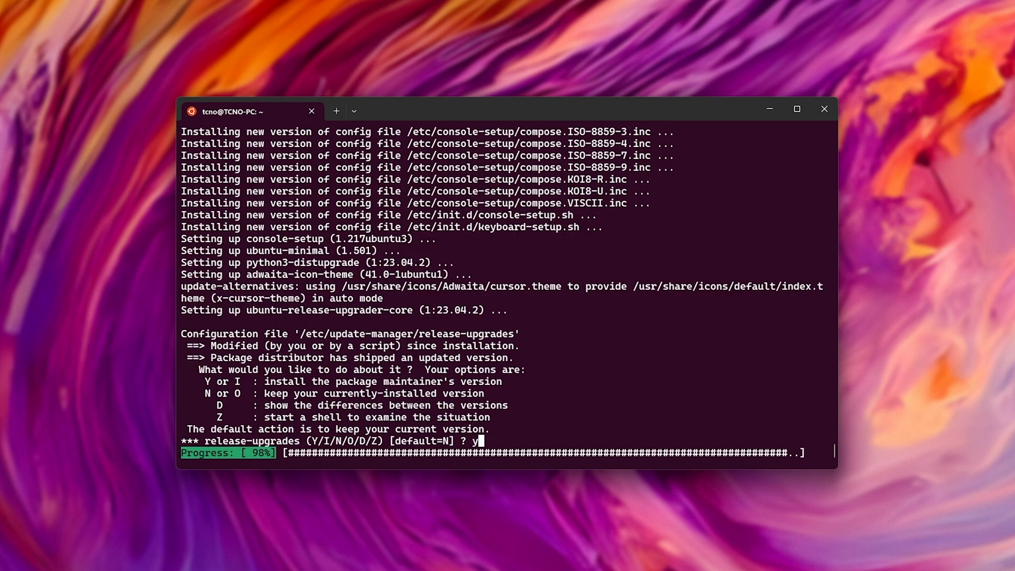
key("Return")
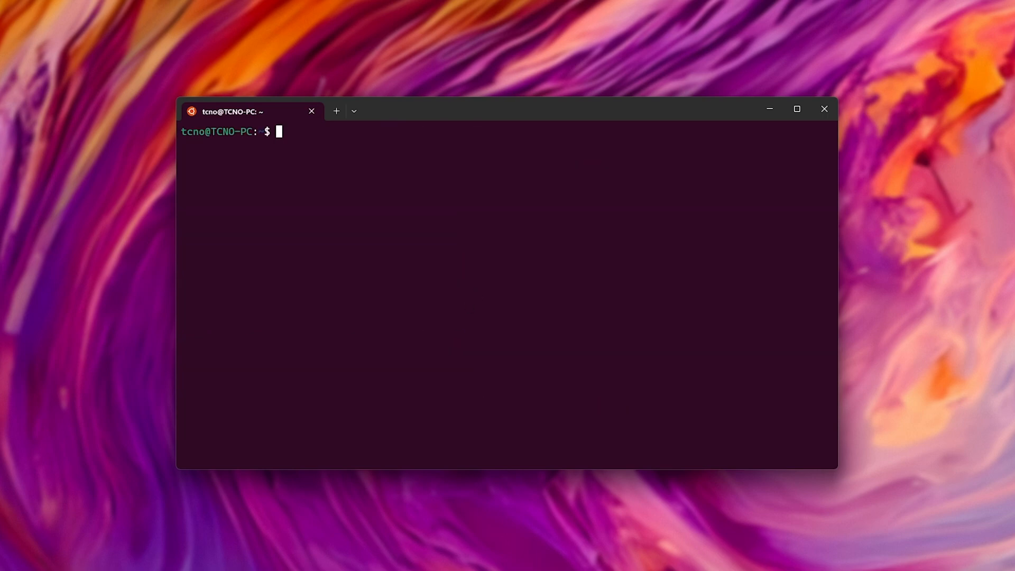
type("sudo apt-get di")
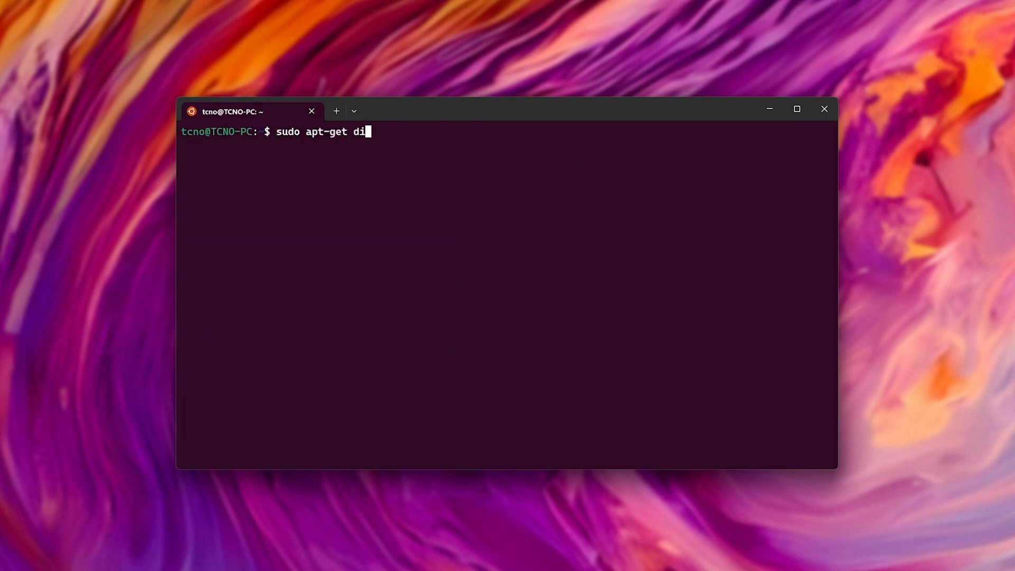
- Complete sudo apt-get dist-upgrade with y, then attempt sudo reboot
key("Return")
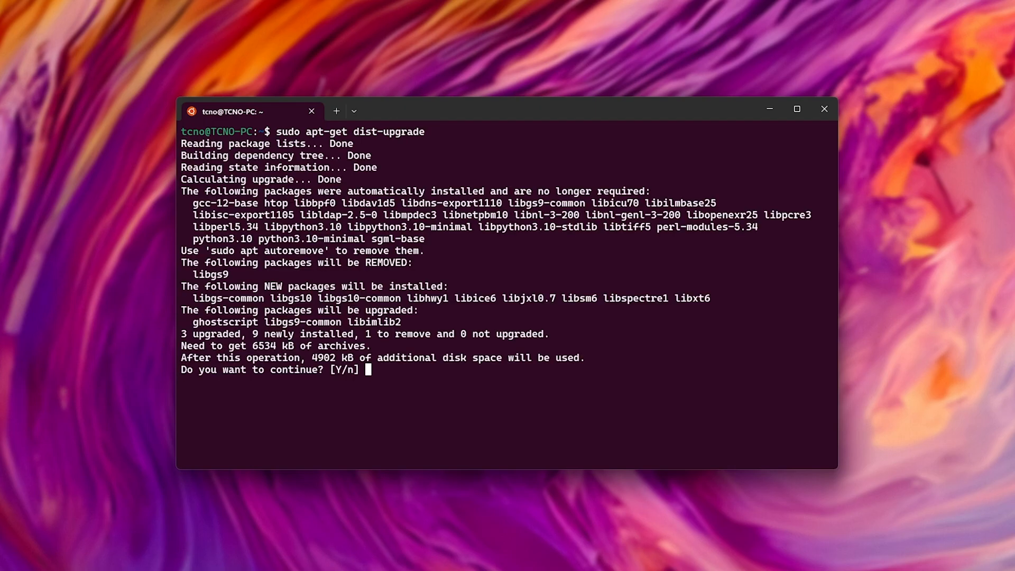
type("y")
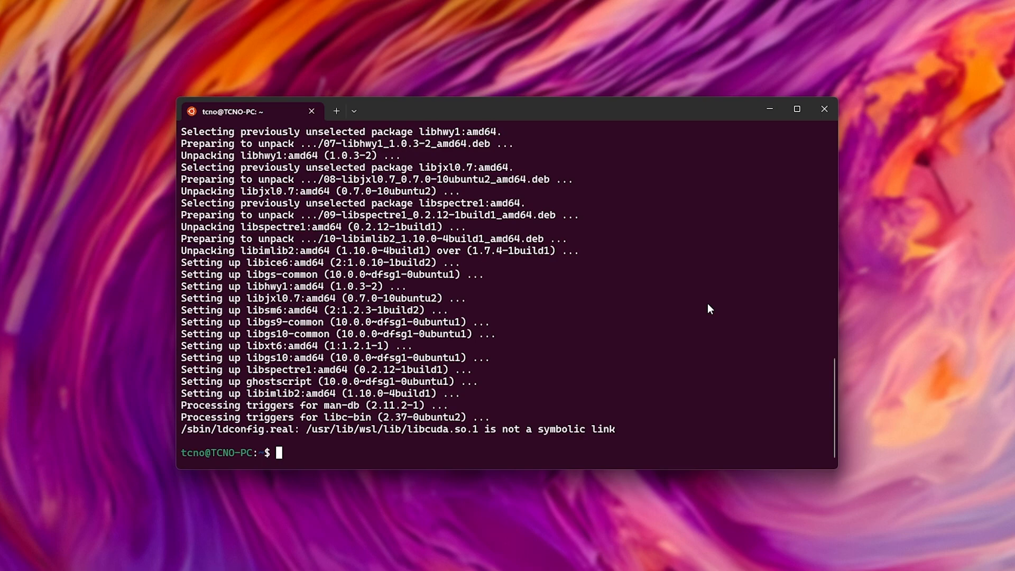
type("r")
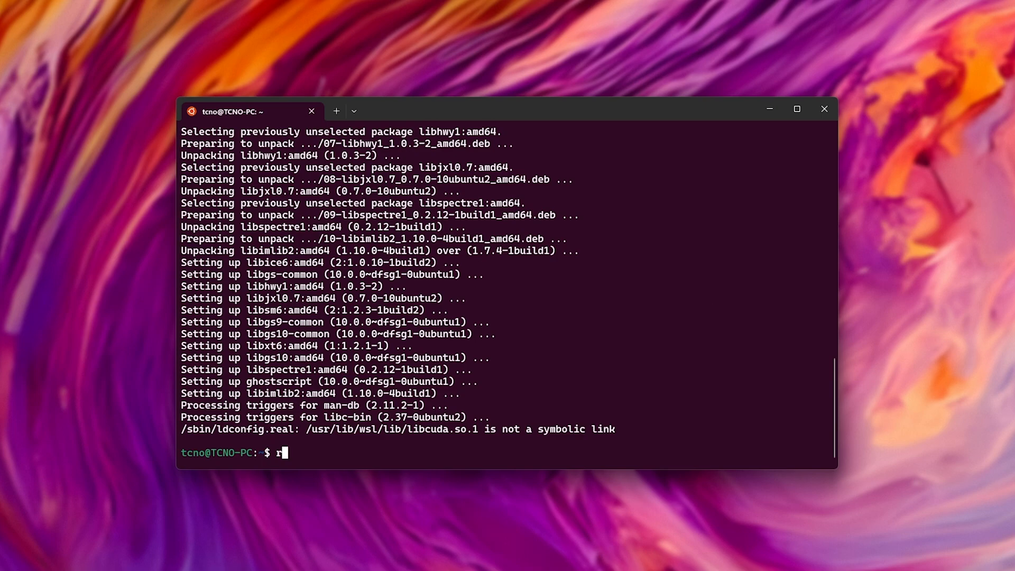
type("seboot")
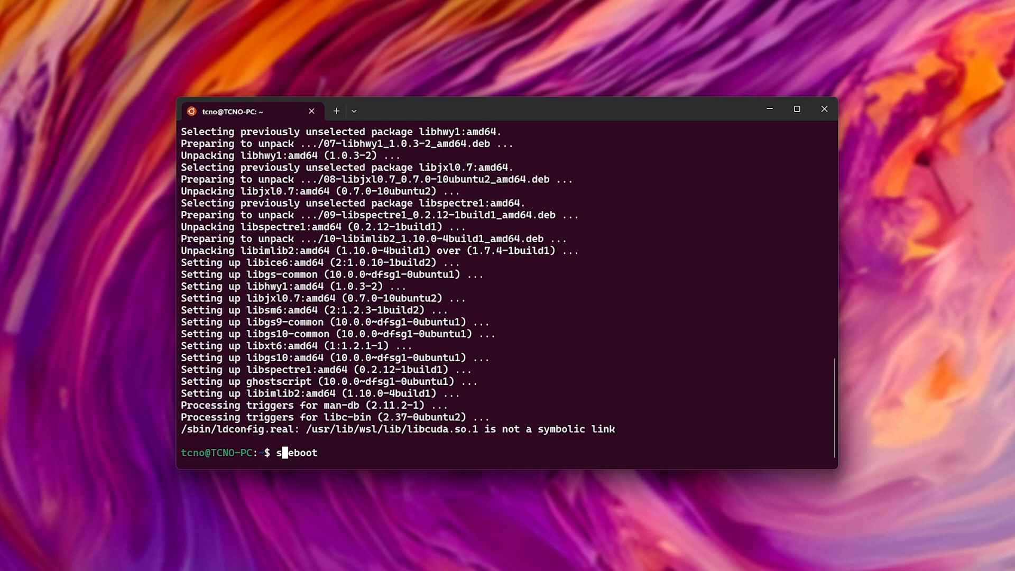
key("Return")
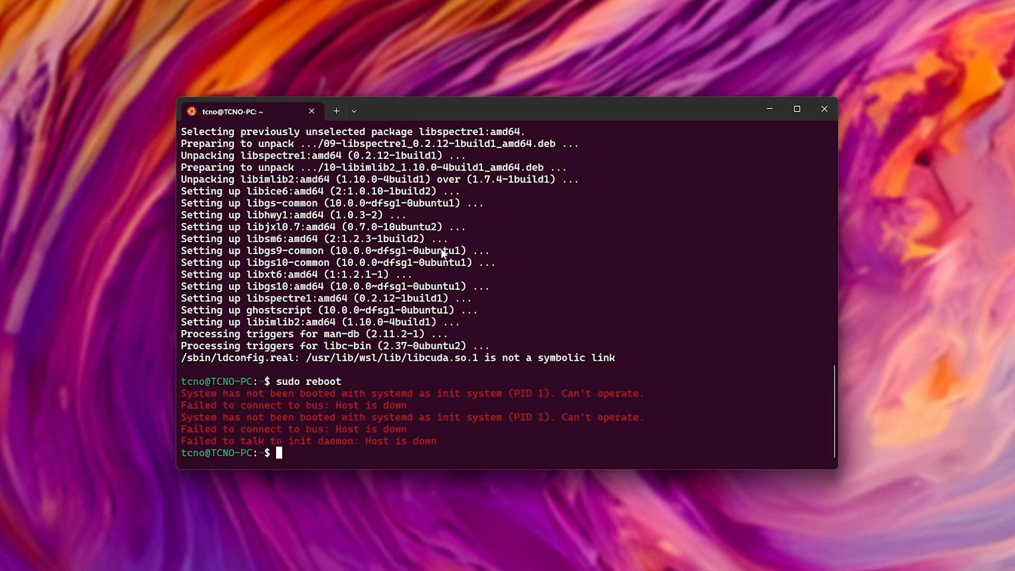
- Run wsl --shutdown in a new PowerShell tab
left_click(354, 111)
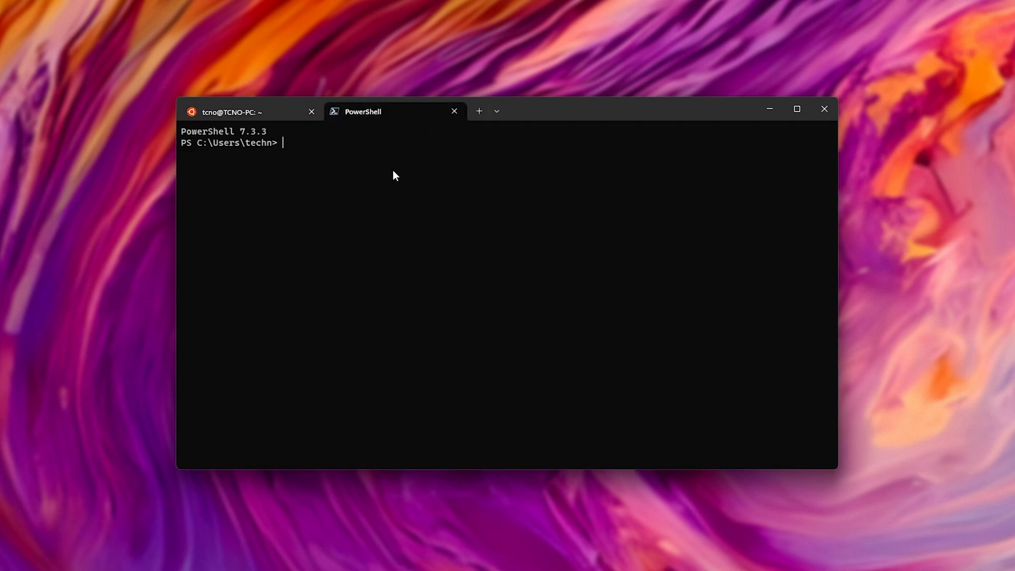
type("wsl --shutdown")
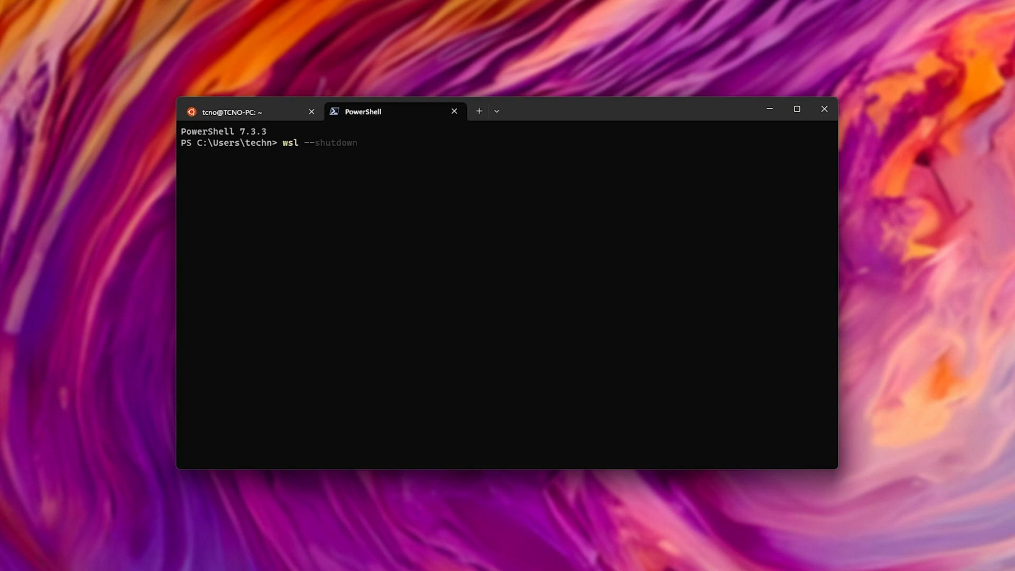
left_click(497, 110)
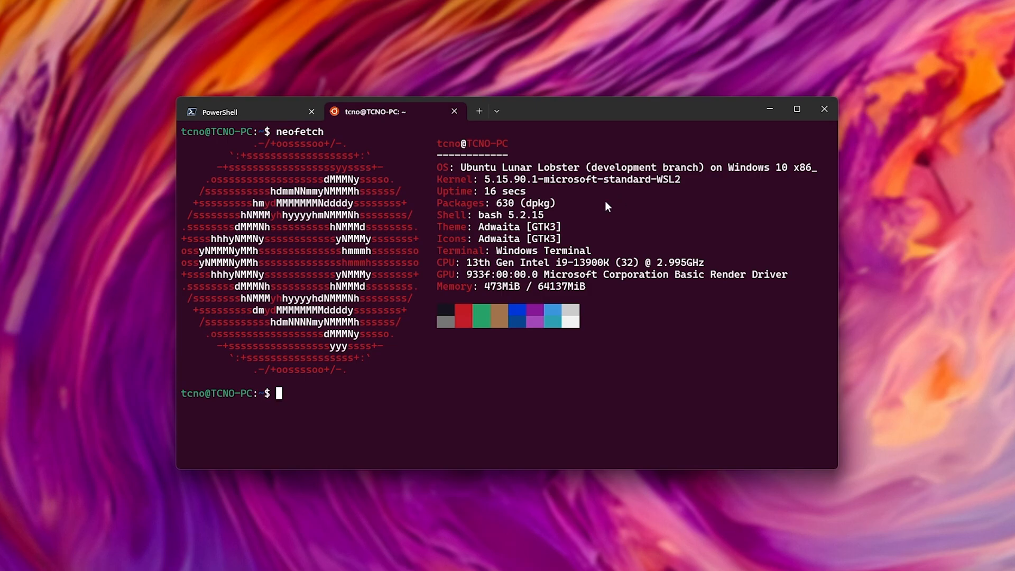
mouse_move(457, 192)
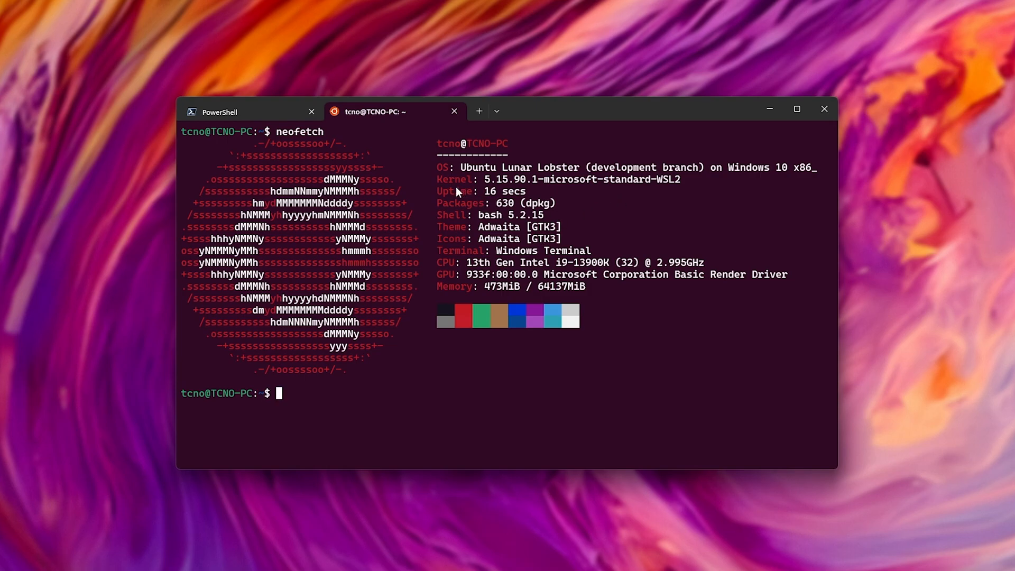